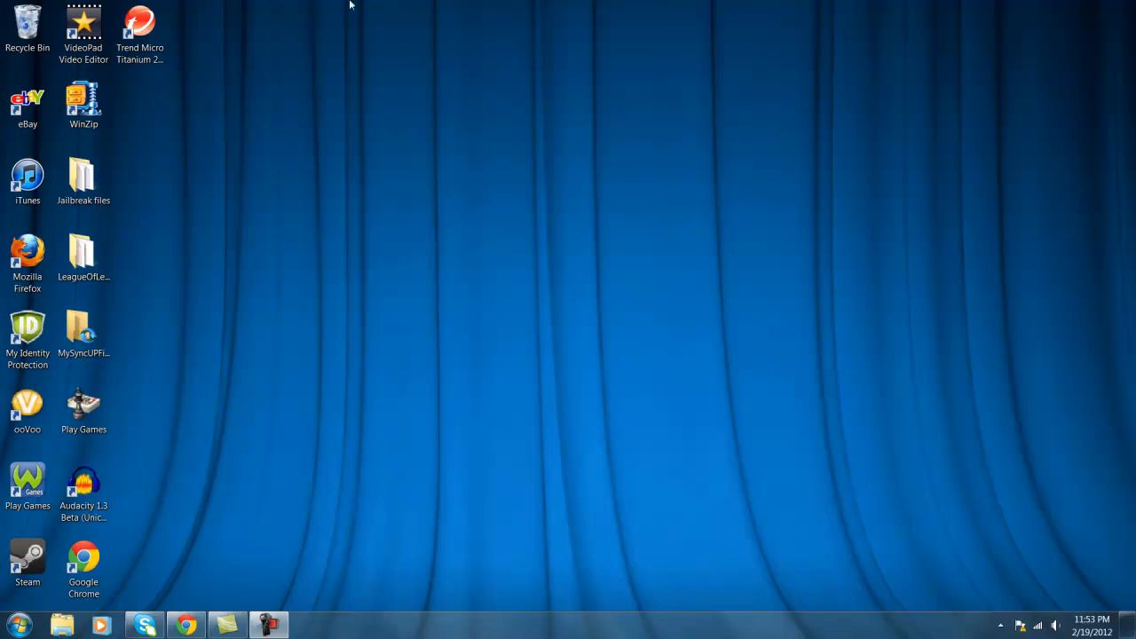
Step: Launch iTunes from its desktop shortcut and view the connected iPod
{"action": "left_click_drag", "start_coordinate": [423, 7], "coordinate": [1041, 470]}
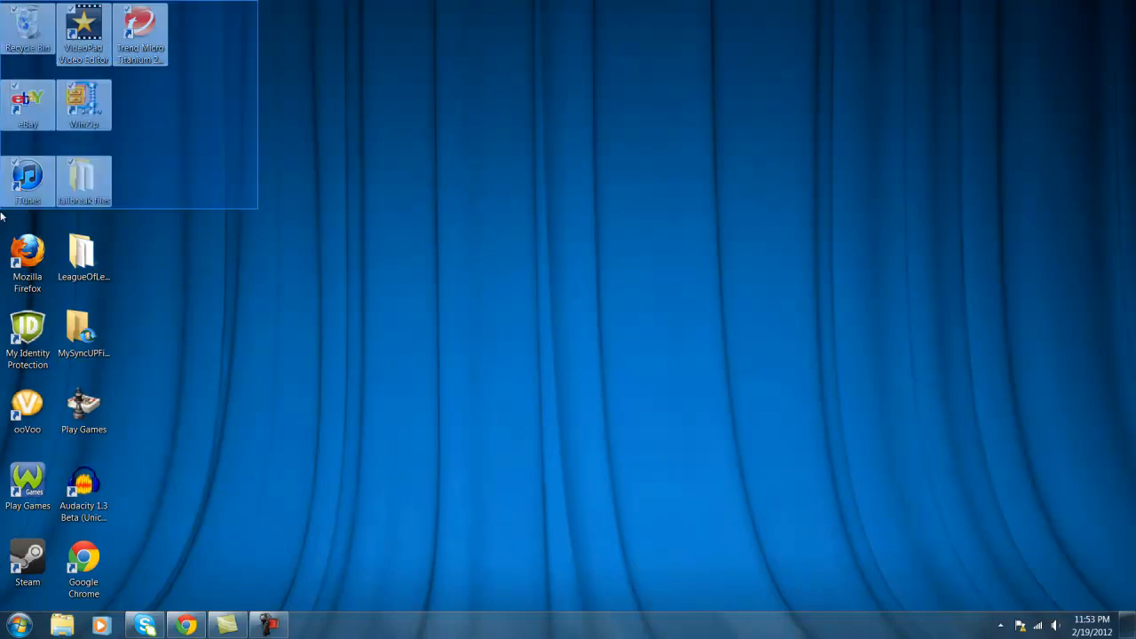
{"action": "left_click", "coordinate": [625, 373]}
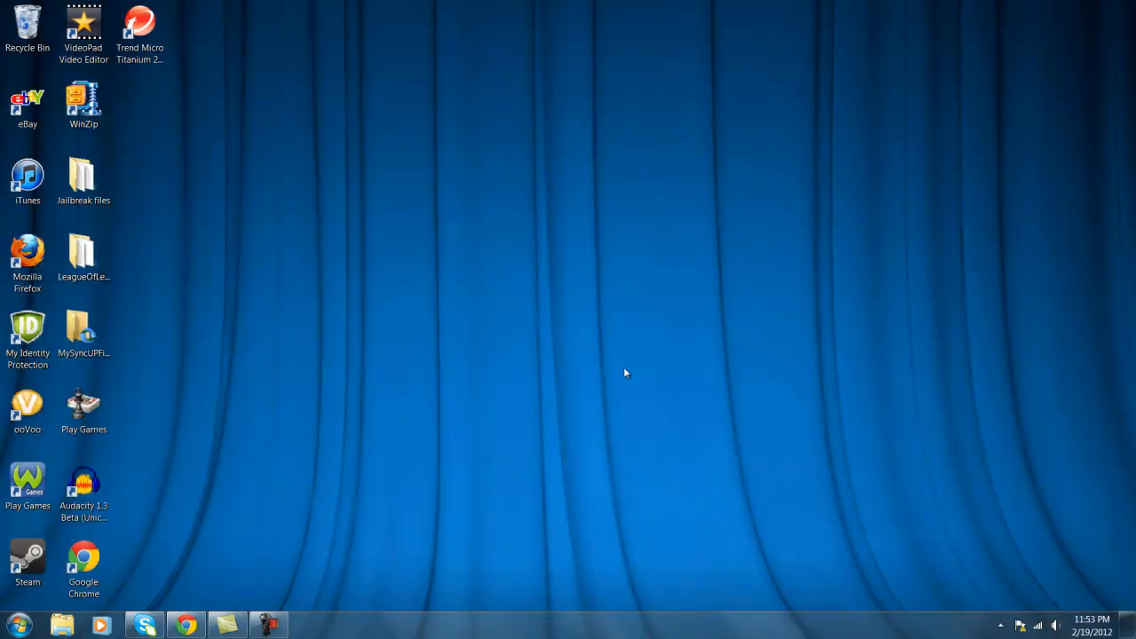
{"action": "mouse_move", "coordinate": [107, 122]}
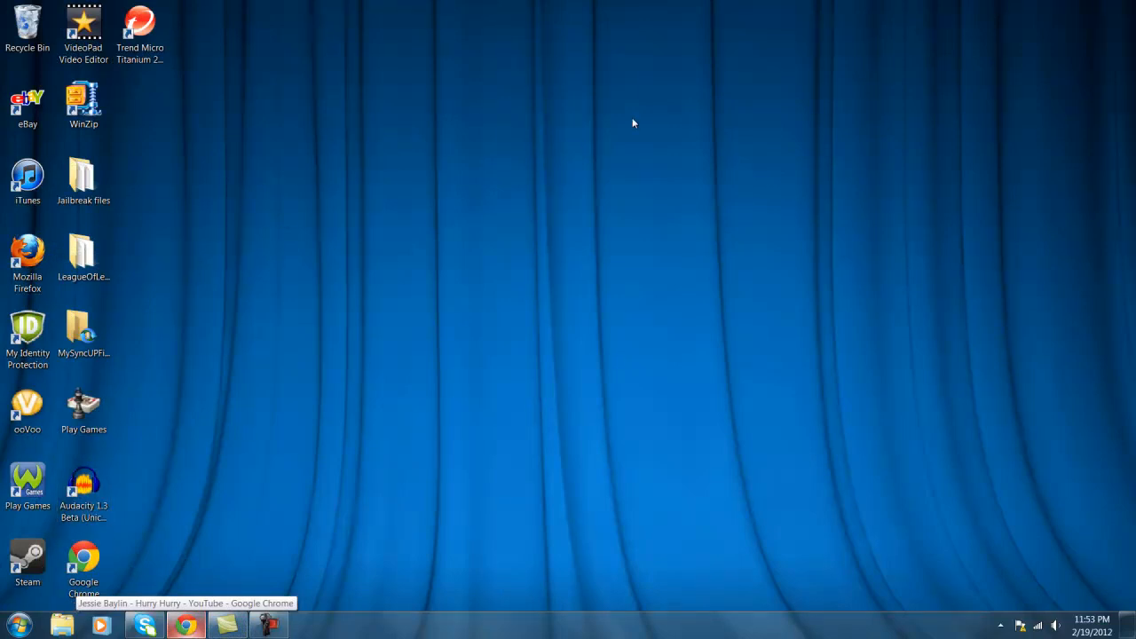
{"action": "mouse_move", "coordinate": [536, 437]}
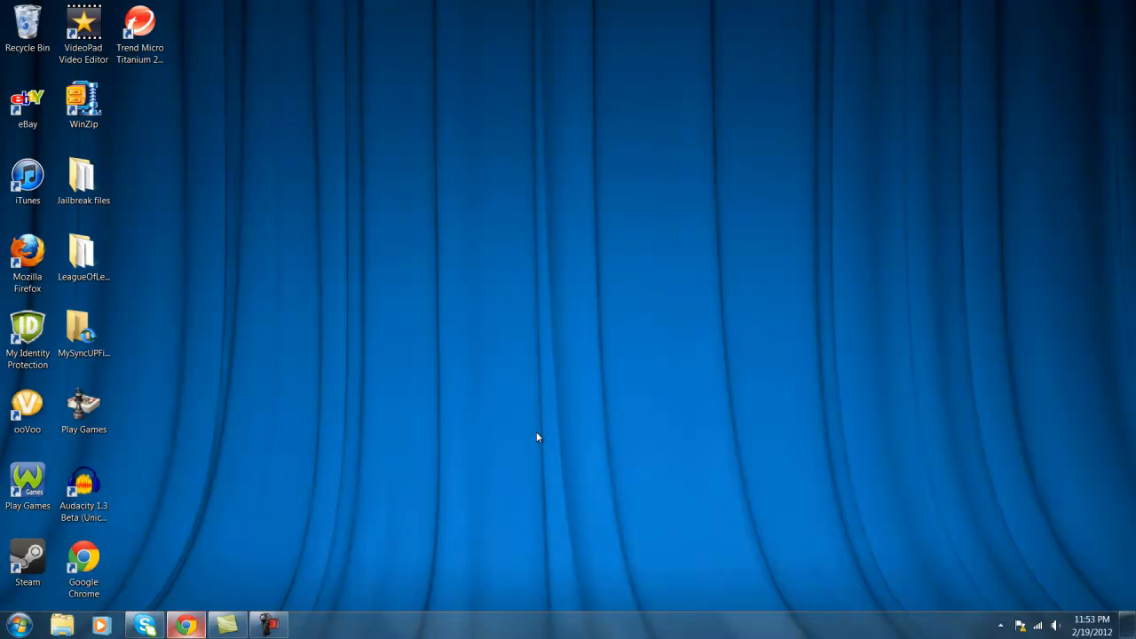
{"action": "mouse_move", "coordinate": [616, 445]}
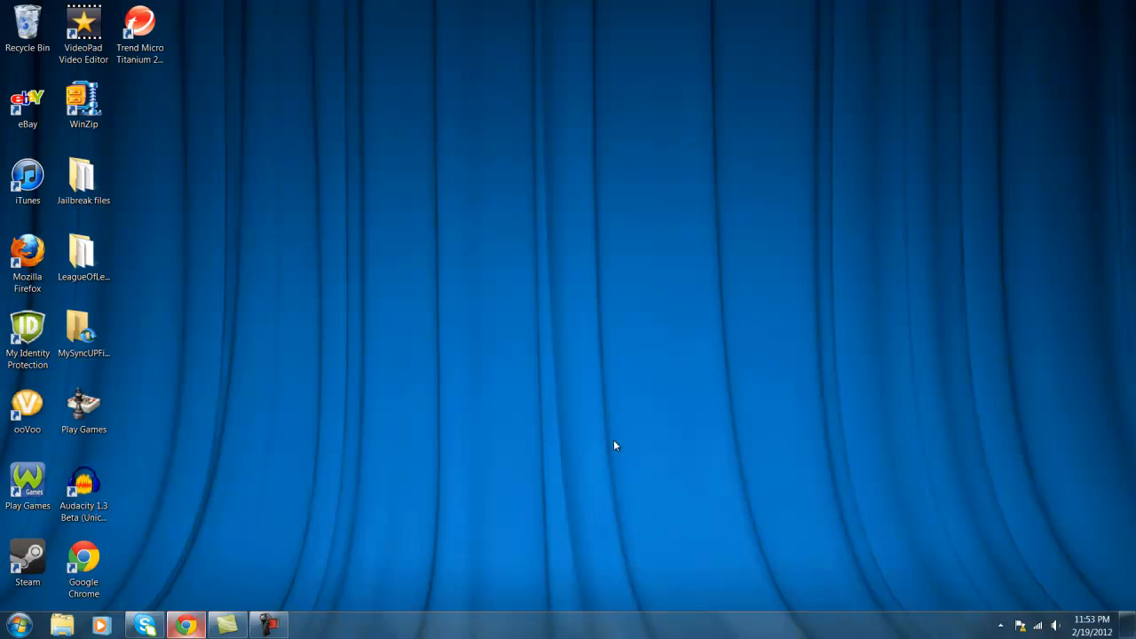
{"action": "mouse_move", "coordinate": [95, 379]}
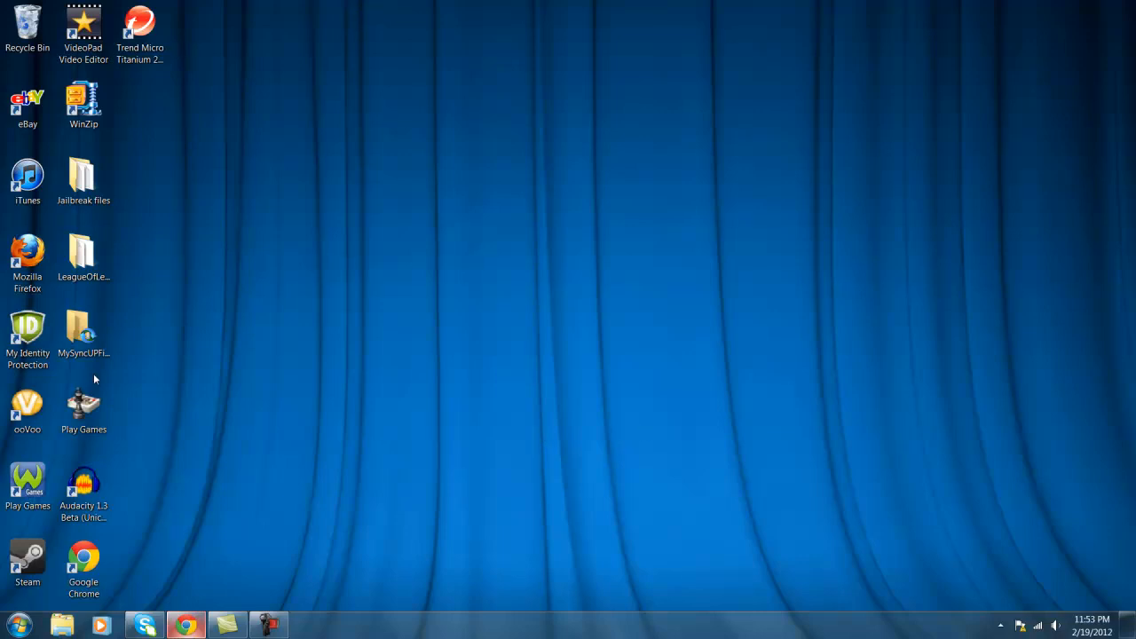
{"action": "left_click", "coordinate": [28, 174]}
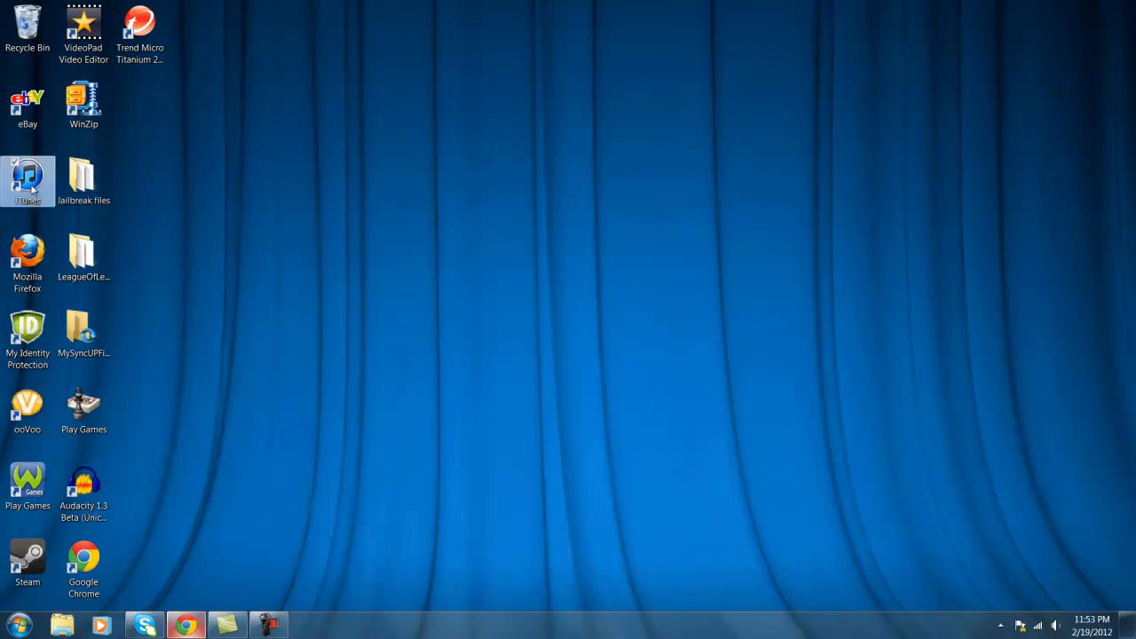
{"action": "double_click", "coordinate": [28, 180]}
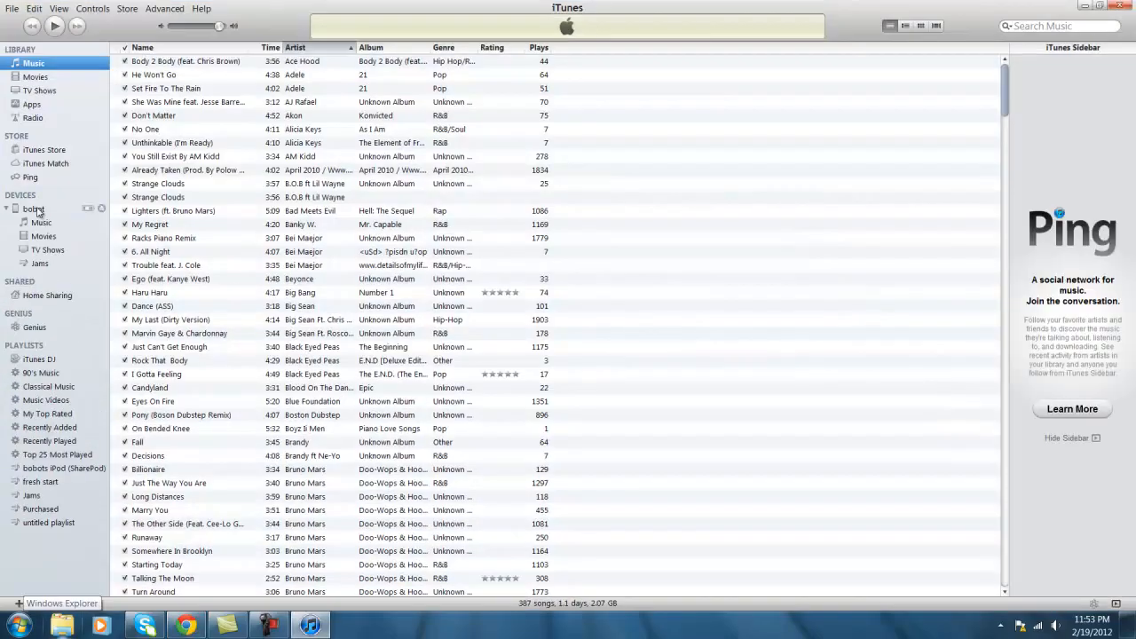
{"action": "left_click", "coordinate": [34, 209]}
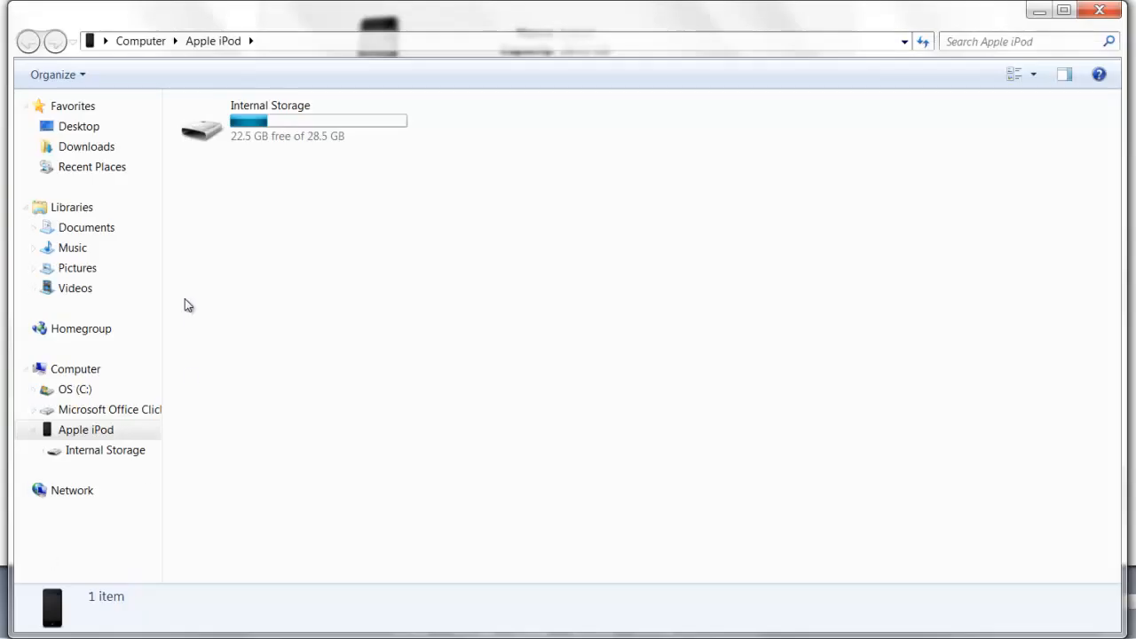
Step: Close the iPod storage window and iTunes, then open Control Panel from Start
{"action": "left_click", "coordinate": [87, 429]}
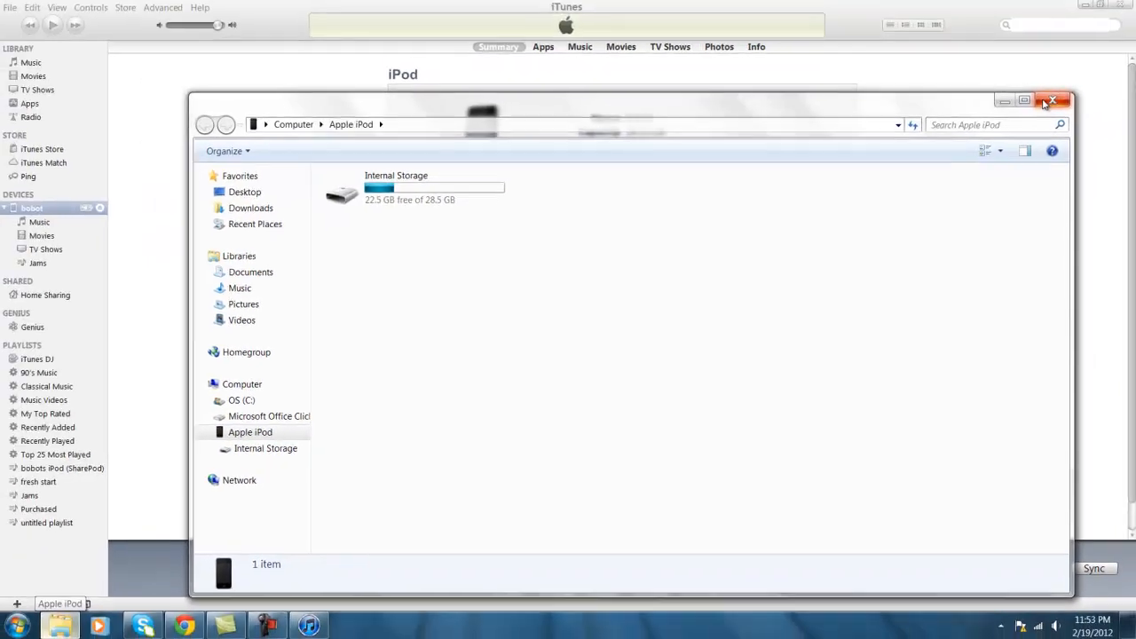
{"action": "left_click", "coordinate": [1056, 101]}
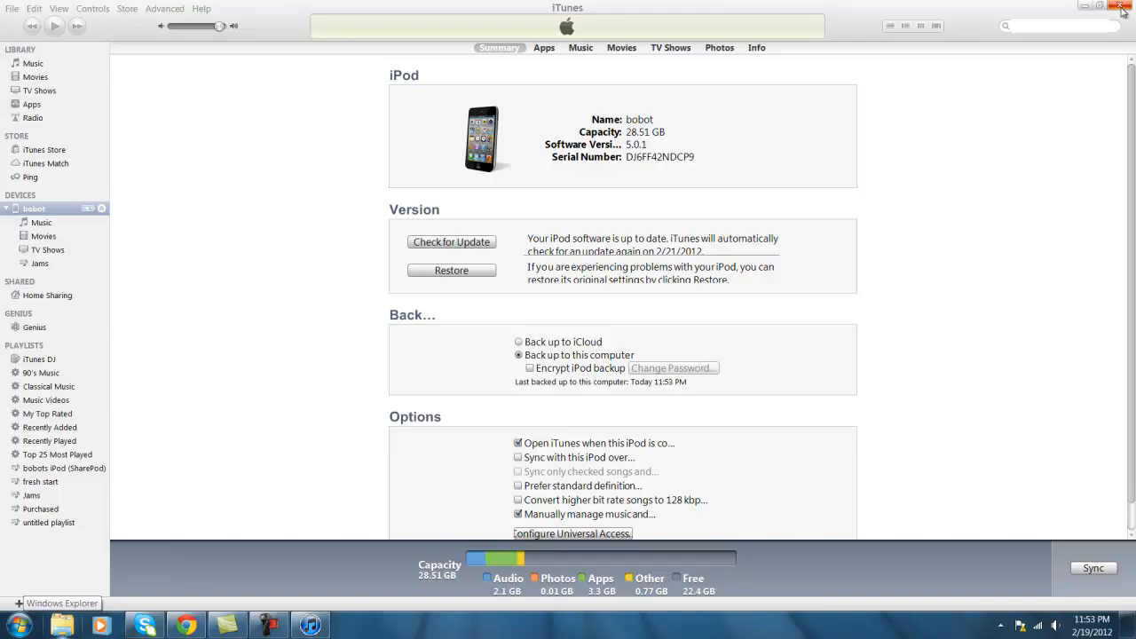
{"action": "left_click", "coordinate": [16, 625]}
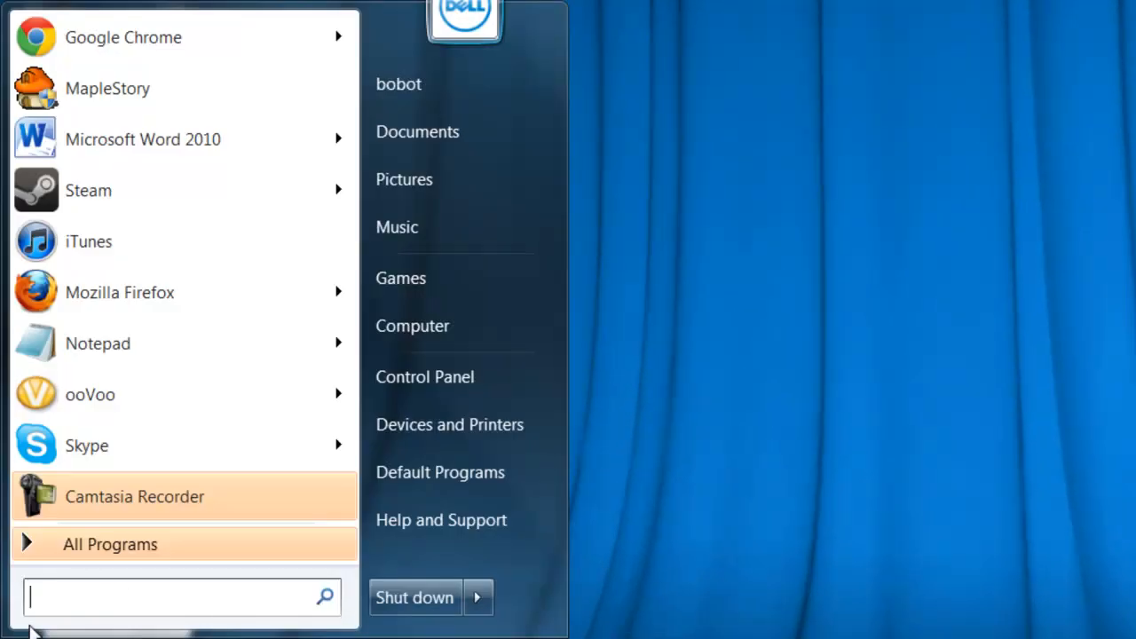
{"action": "mouse_move", "coordinate": [450, 424]}
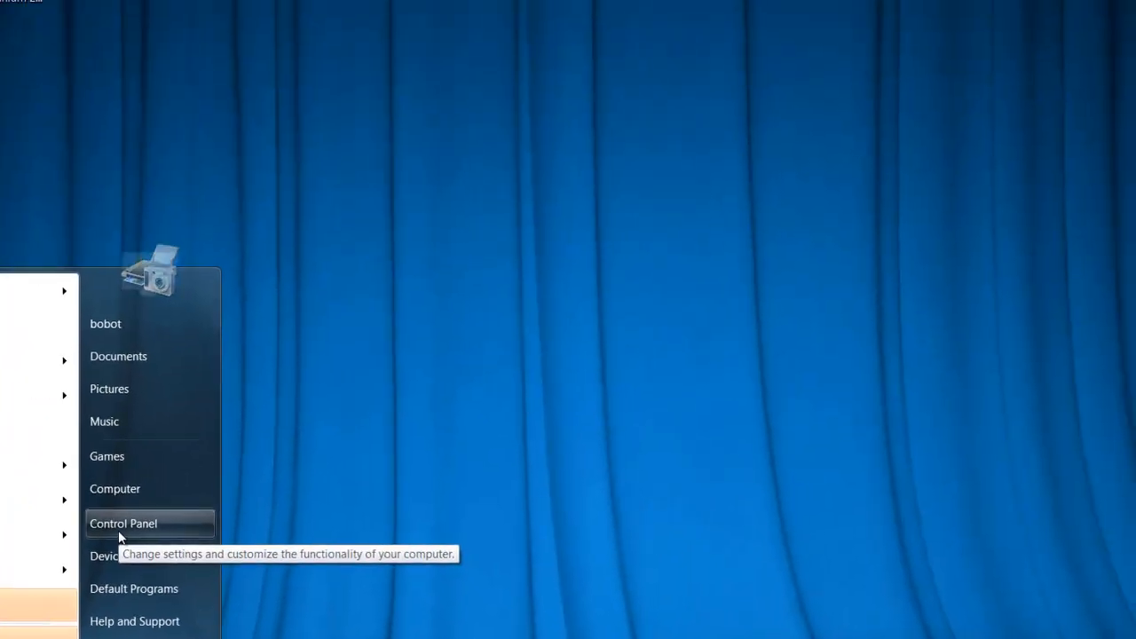
{"action": "left_click", "coordinate": [123, 523]}
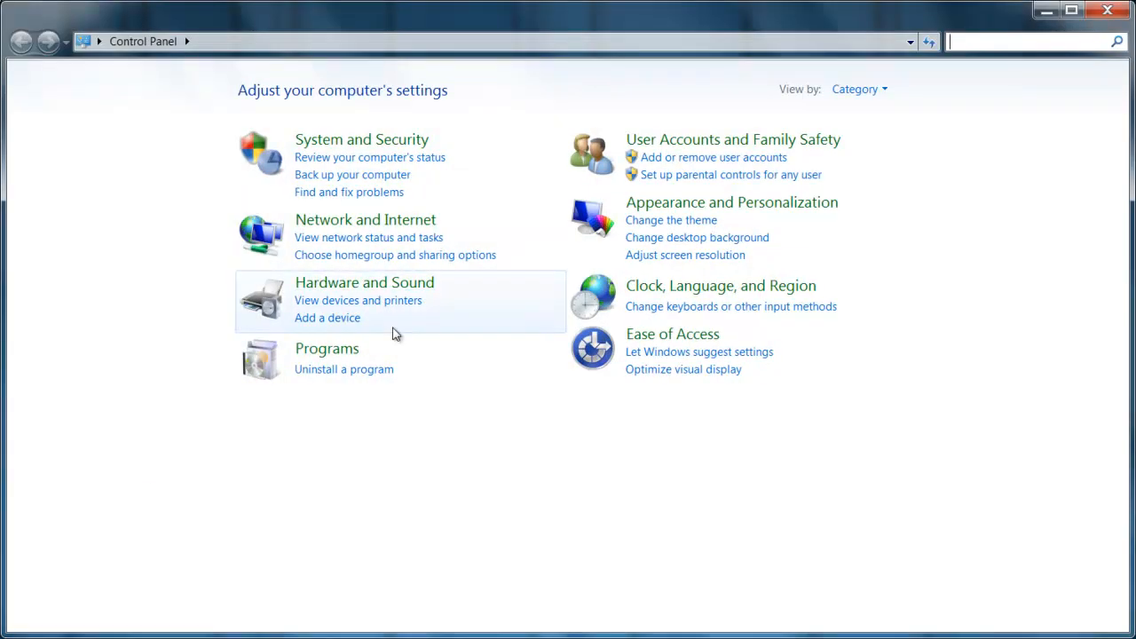
{"action": "mouse_move", "coordinate": [364, 282]}
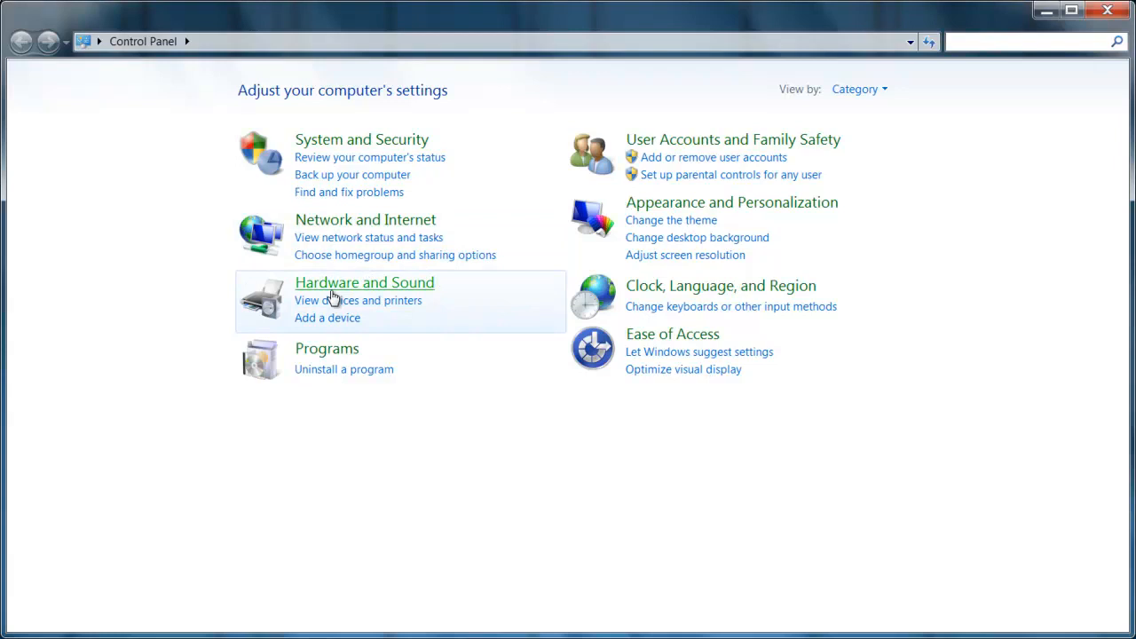
Step: Navigate through Hardware and Sound to the Devices and Printers page
{"action": "left_click", "coordinate": [364, 282]}
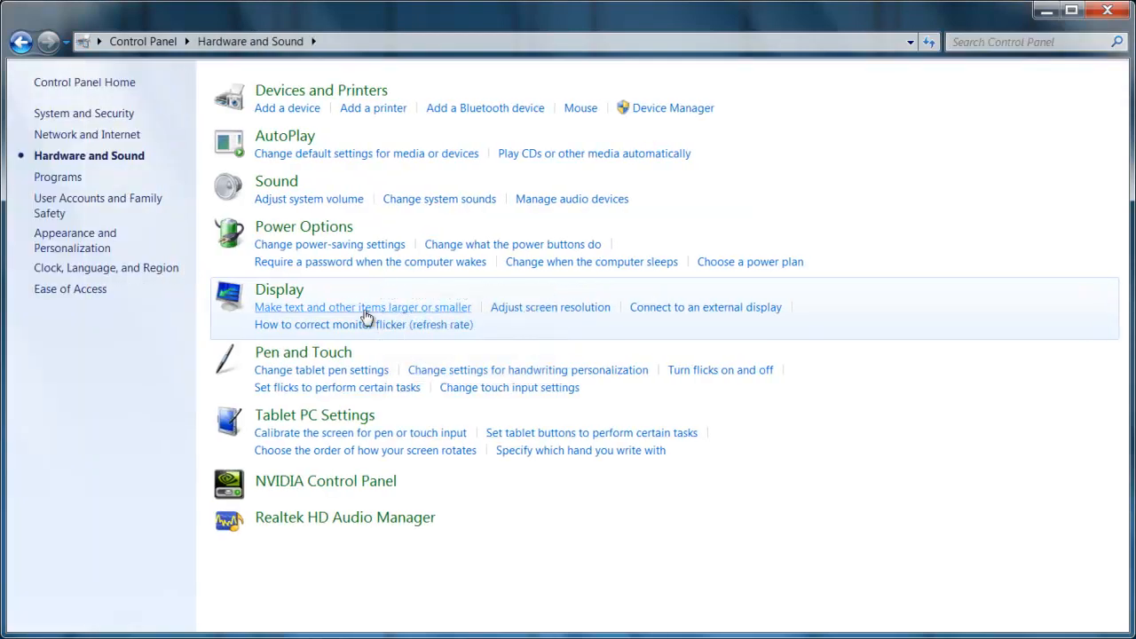
{"action": "mouse_move", "coordinate": [692, 144]}
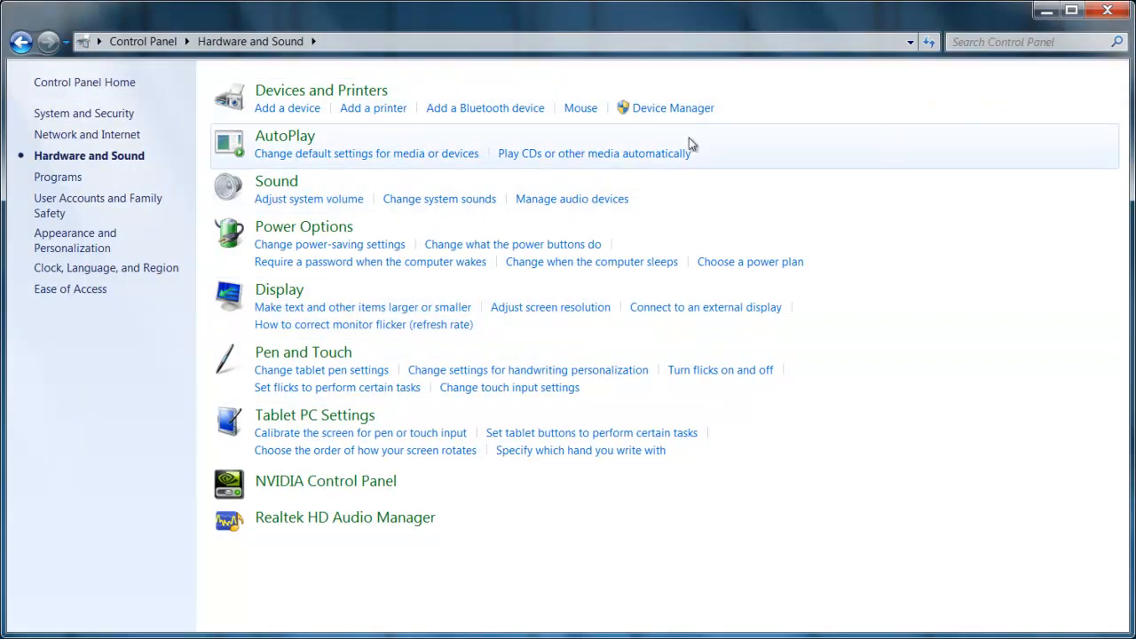
{"action": "mouse_move", "coordinate": [320, 90]}
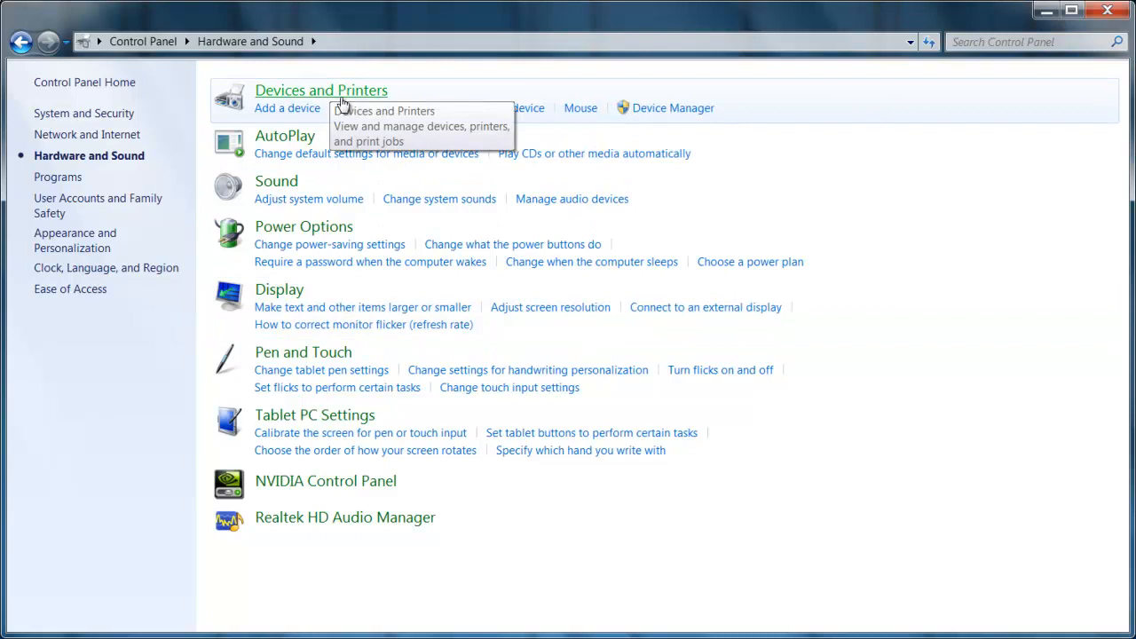
{"action": "left_click", "coordinate": [321, 89]}
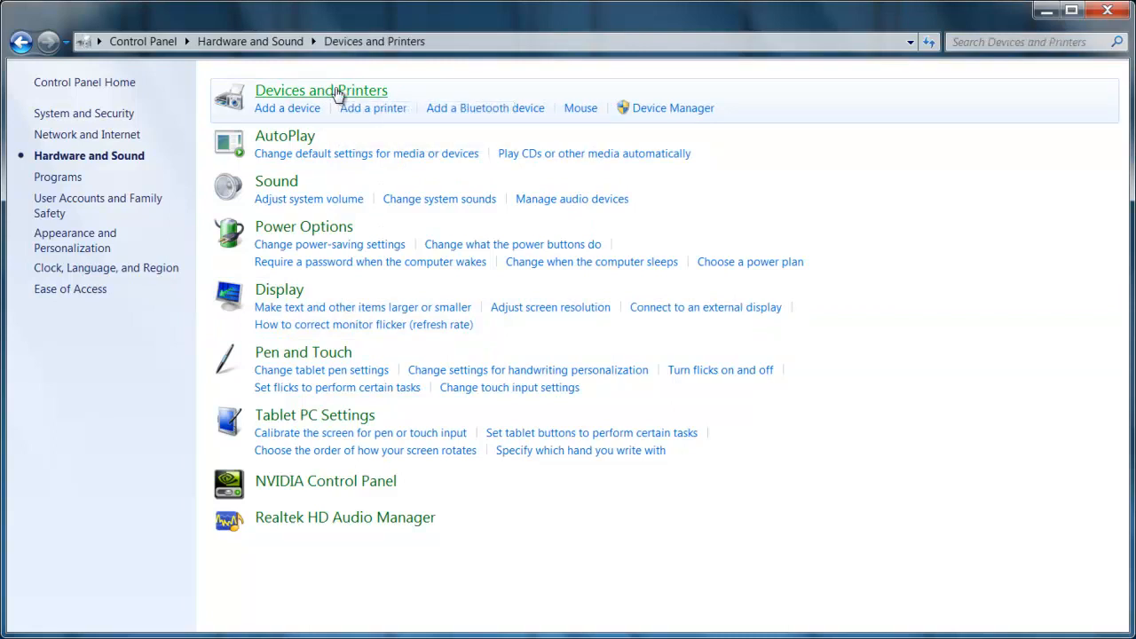
{"action": "left_click", "coordinate": [320, 90]}
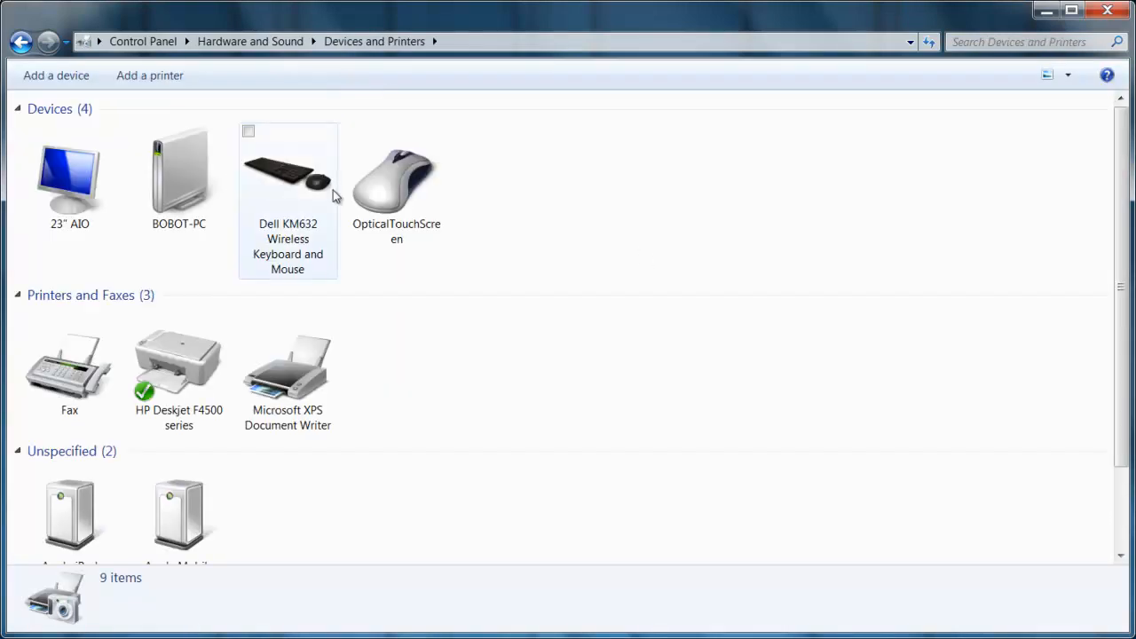
Step: Scroll to the Unspecified group showing Apple iPod and Apple Mobile Device USB Driver
{"action": "scroll", "scroll_direction": "down", "scroll_amount": 3}
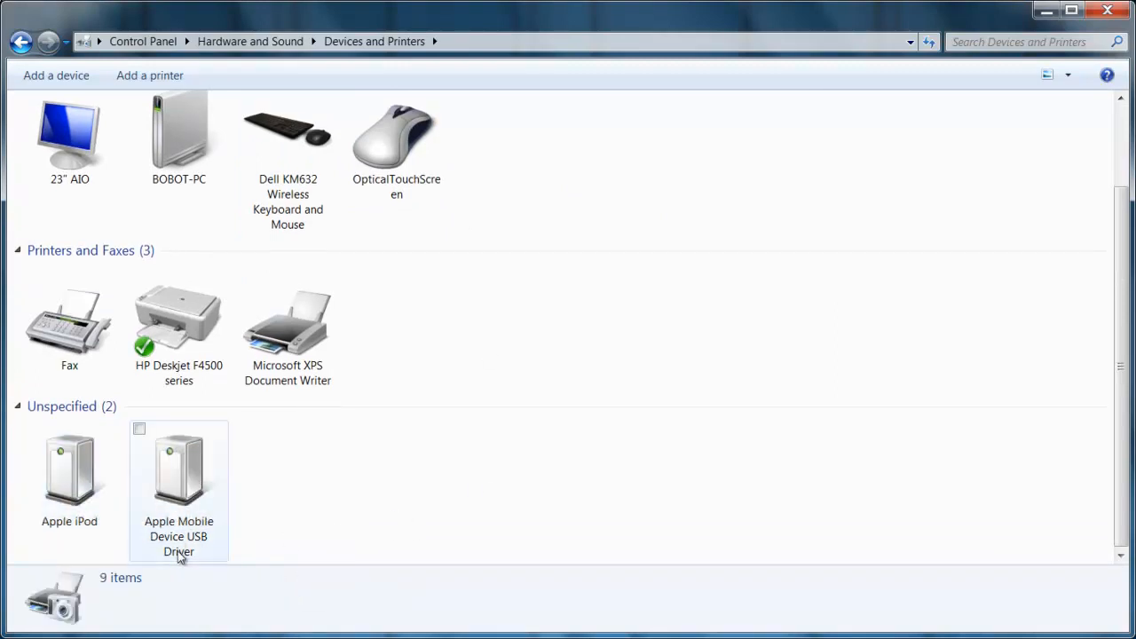
{"action": "mouse_move", "coordinate": [197, 561]}
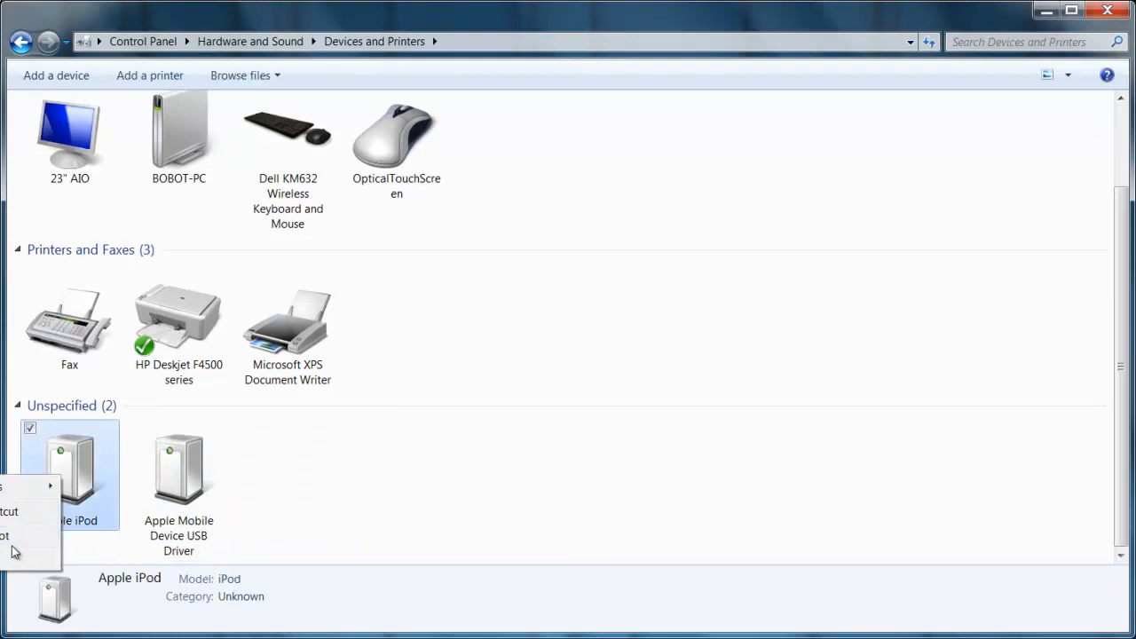
Step: Open the Apple iPod's Properties and view its hardware functions
{"action": "left_click", "coordinate": [5, 536]}
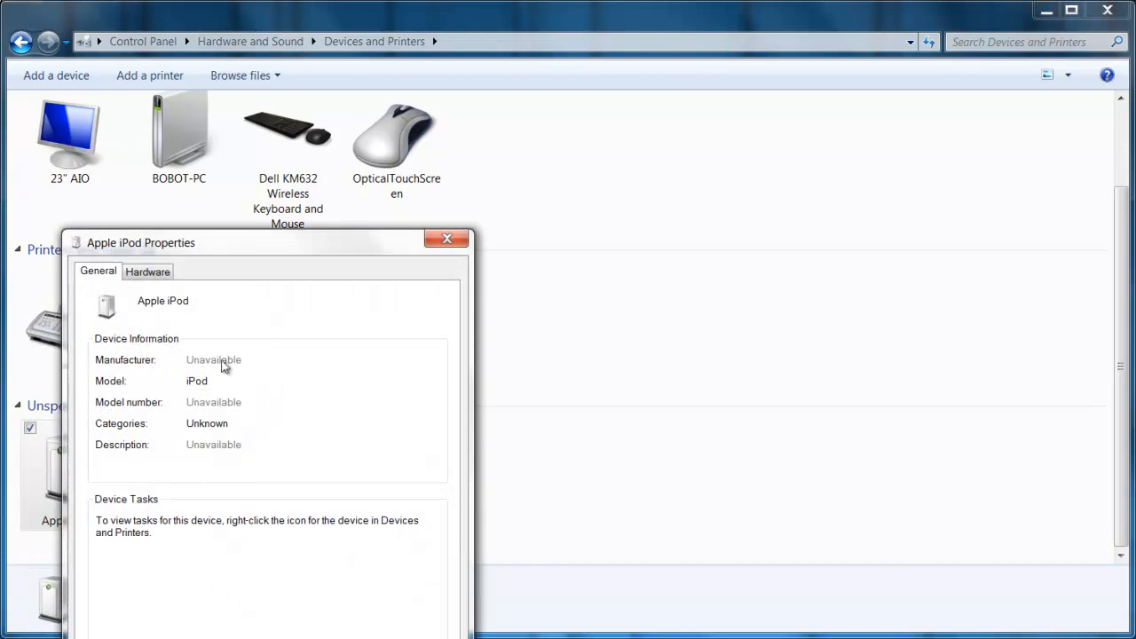
{"action": "mouse_move", "coordinate": [170, 306]}
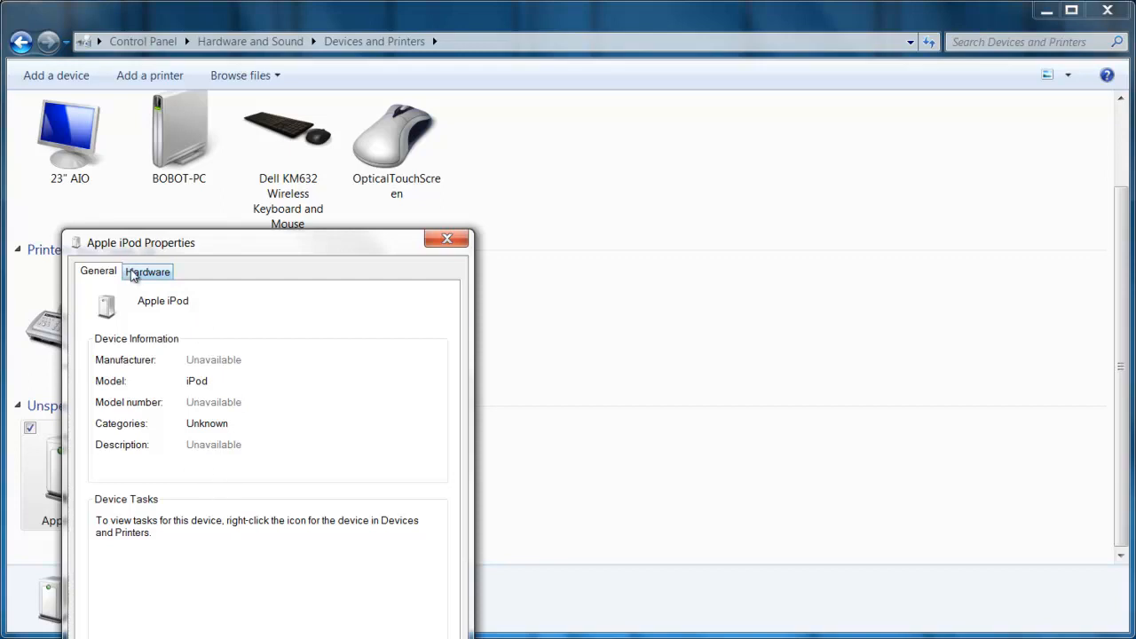
{"action": "left_click", "coordinate": [147, 271]}
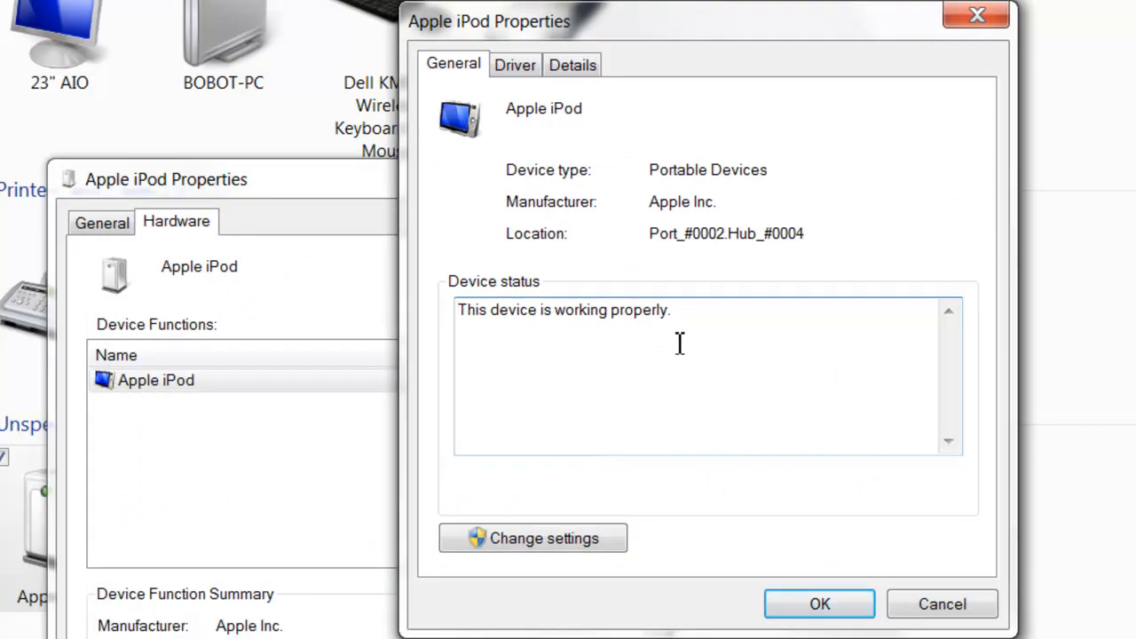
{"action": "mouse_move", "coordinate": [708, 324]}
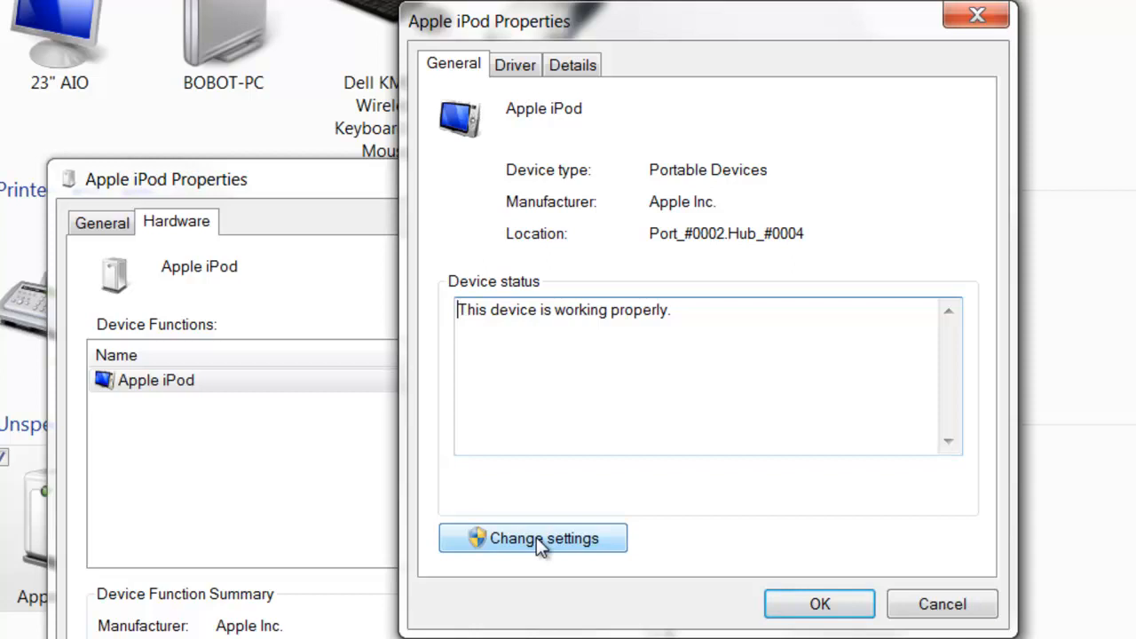
Step: Uninstall the Apple iPod driver from the Driver tab and confirm the removal
{"action": "left_click", "coordinate": [533, 538]}
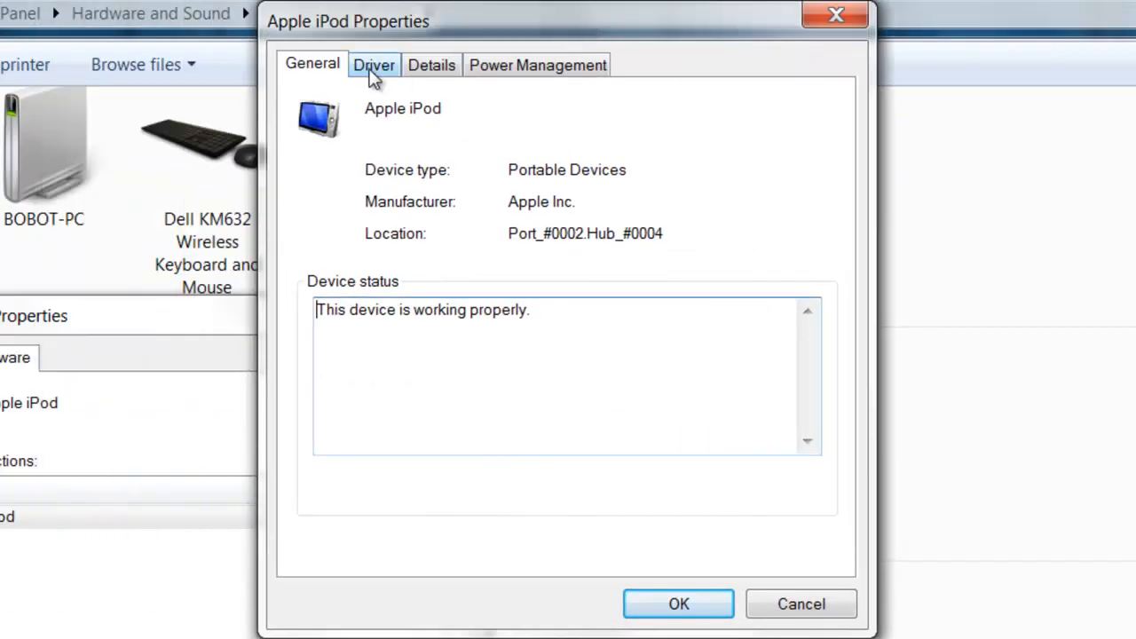
{"action": "left_click", "coordinate": [374, 63]}
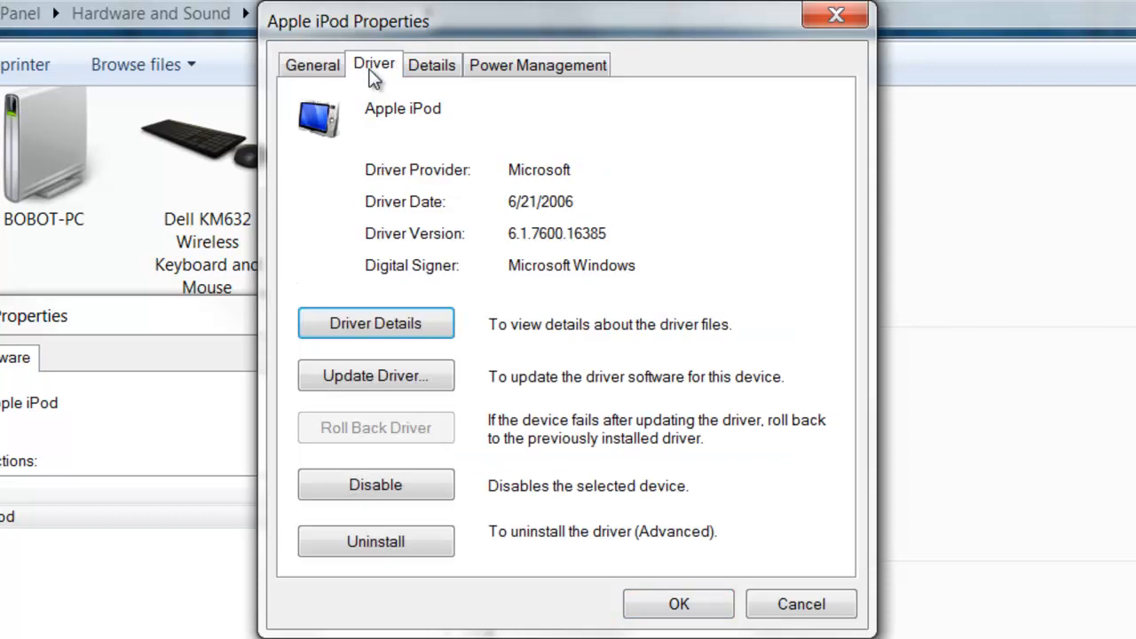
{"action": "left_click", "coordinate": [375, 542]}
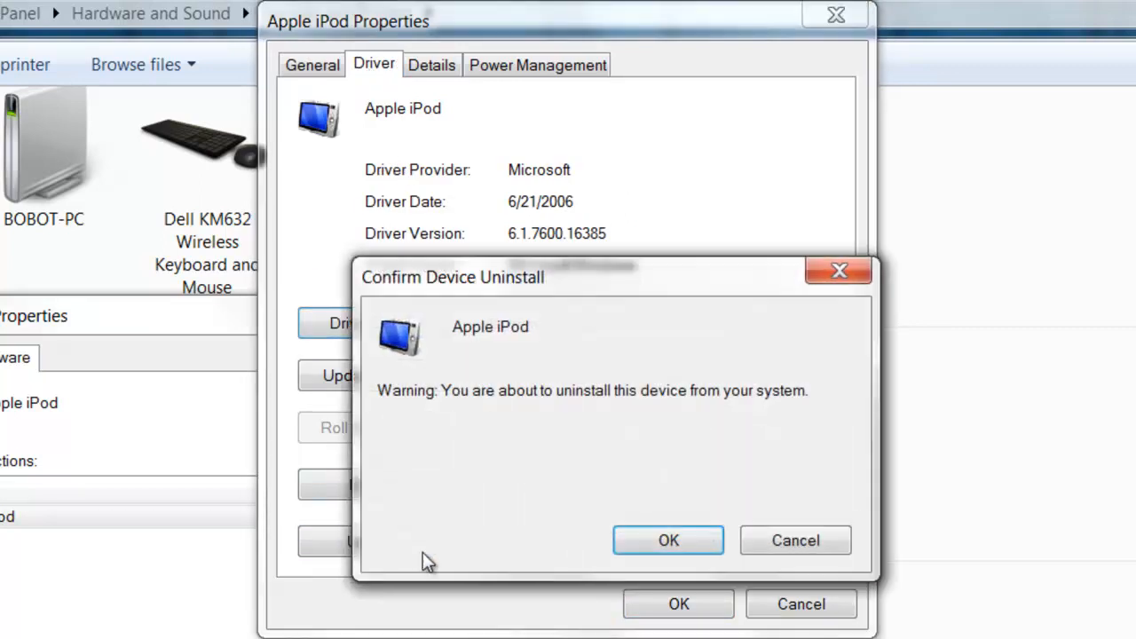
{"action": "left_click", "coordinate": [667, 539]}
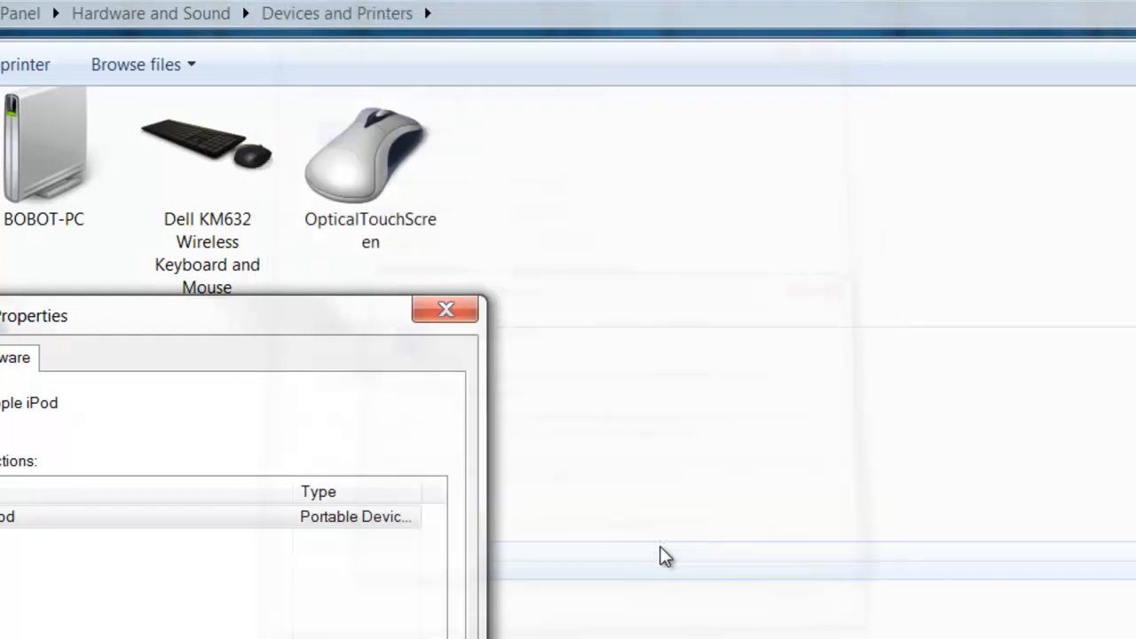
Step: Close the properties window and open the reinstalled iPod's storage, 22.5 GB free
{"action": "left_click", "coordinate": [445, 309]}
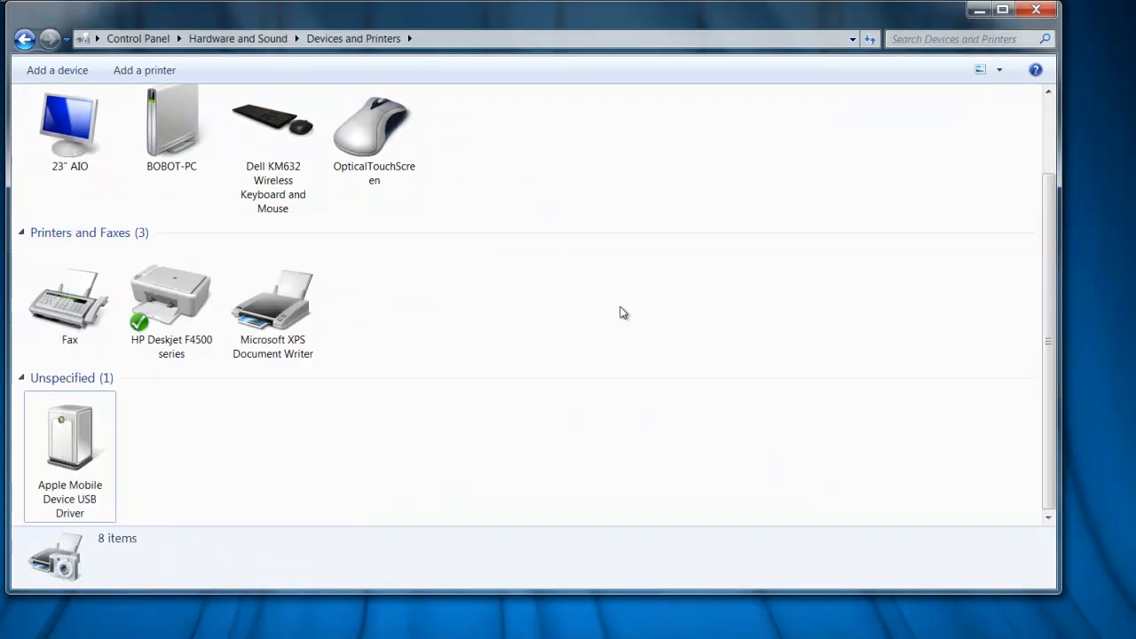
{"action": "mouse_move", "coordinate": [618, 319]}
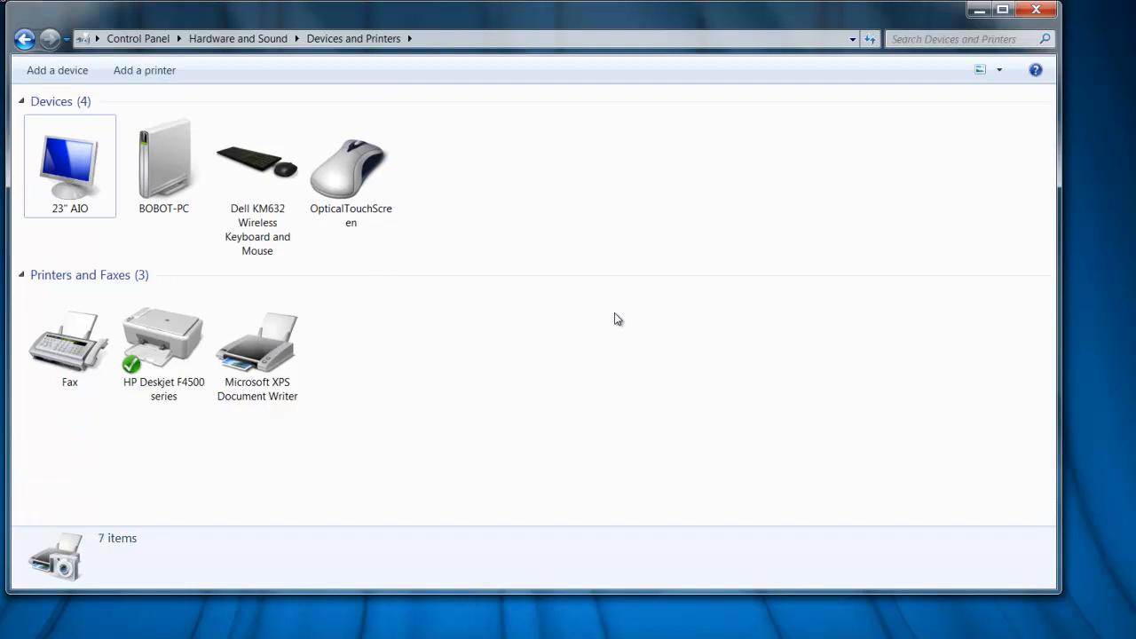
{"action": "scroll", "scroll_direction": "down", "scroll_amount": 3}
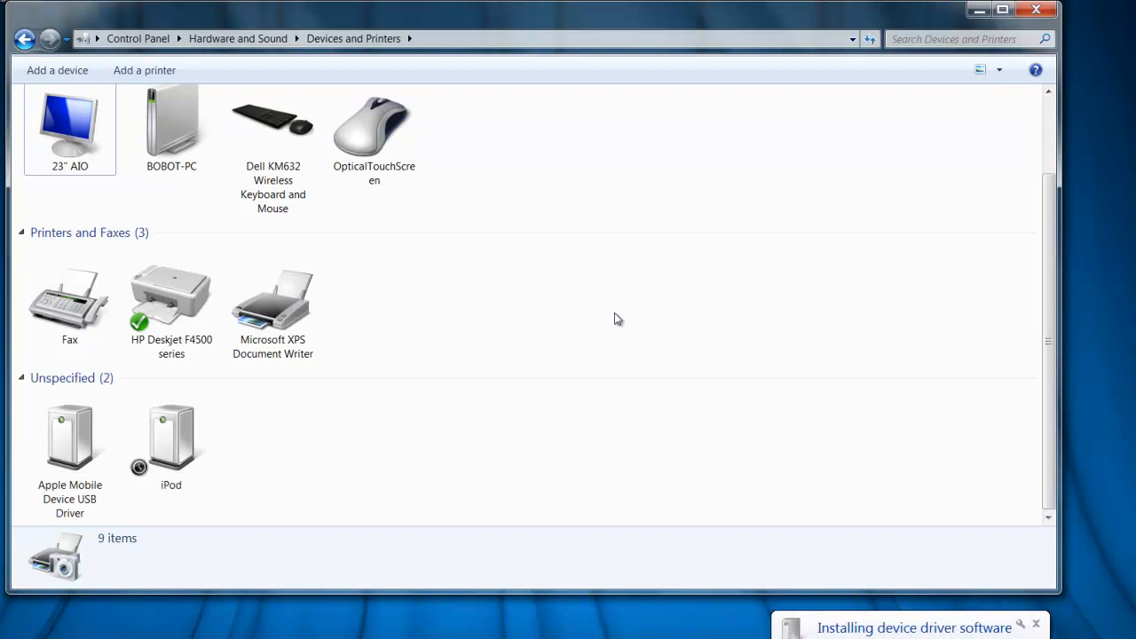
{"action": "mouse_move", "coordinate": [1126, 535]}
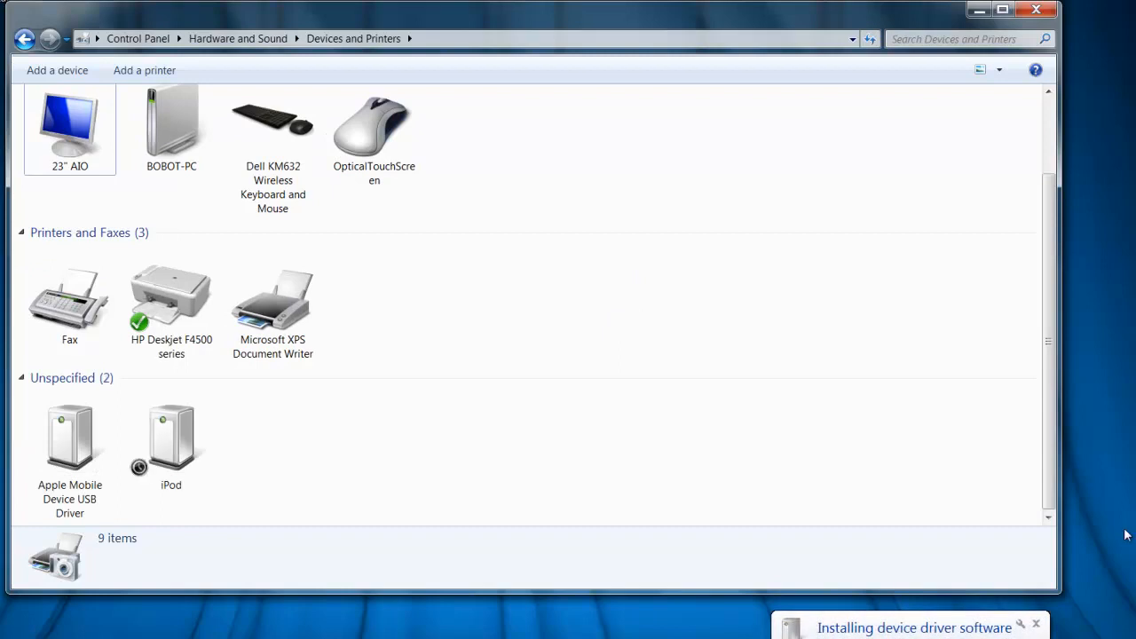
{"action": "mouse_move", "coordinate": [1061, 626]}
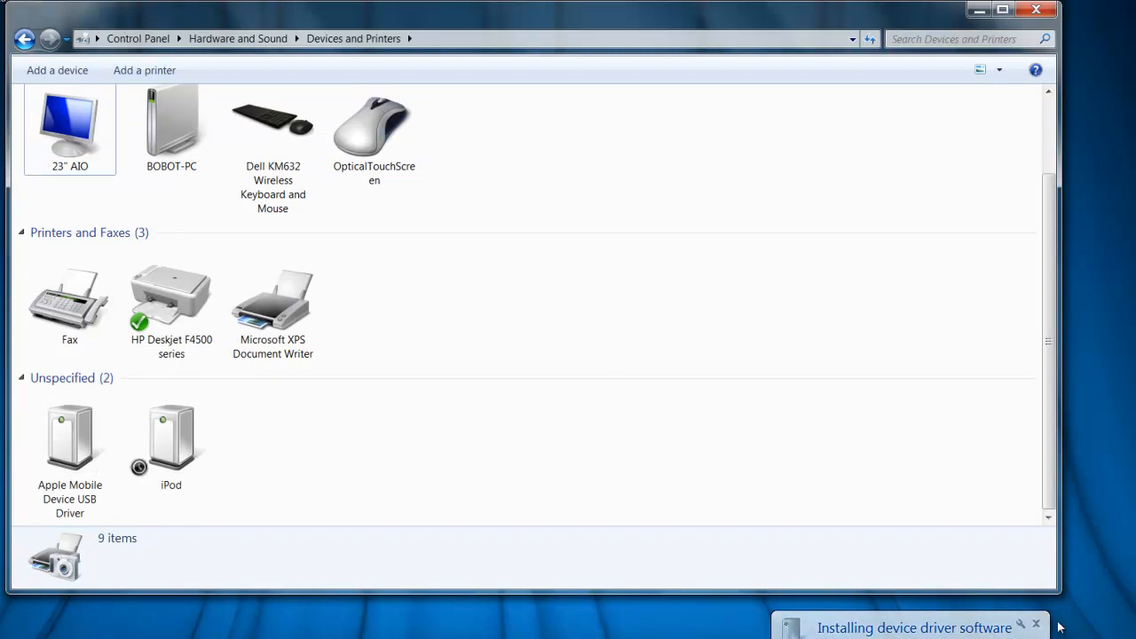
{"action": "mouse_move", "coordinate": [936, 472]}
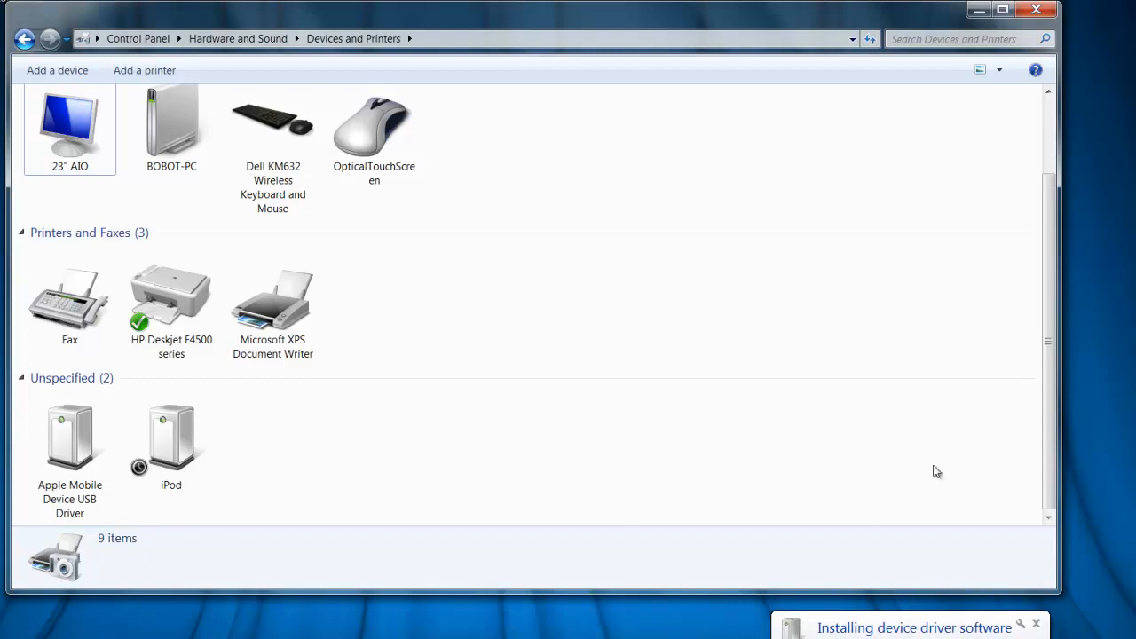
{"action": "mouse_move", "coordinate": [700, 564]}
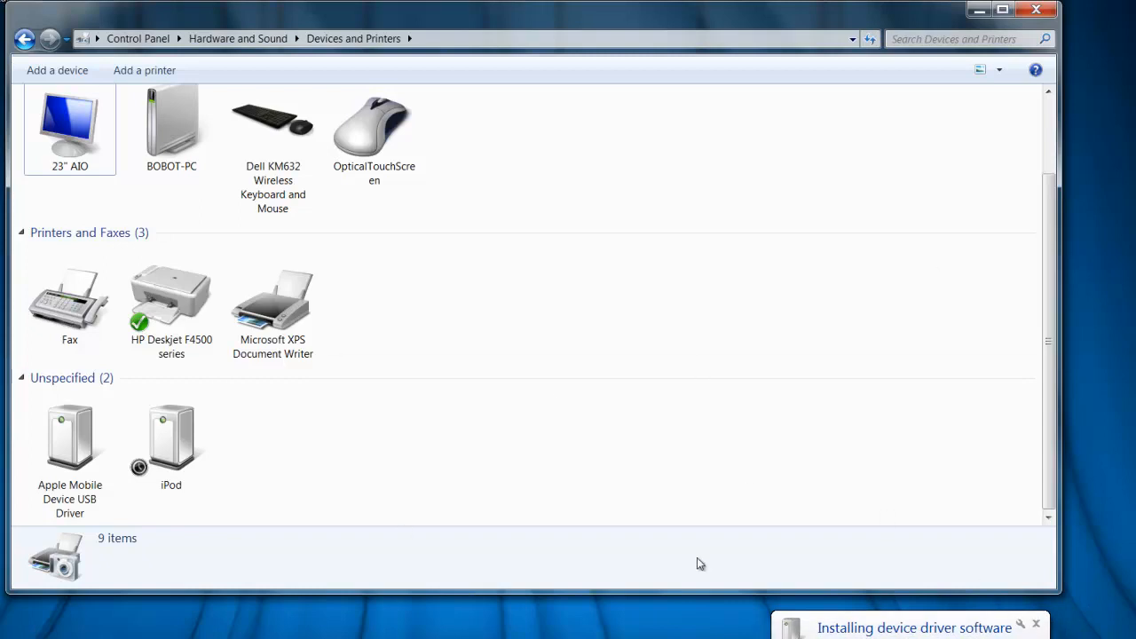
{"action": "double_click", "coordinate": [171, 435]}
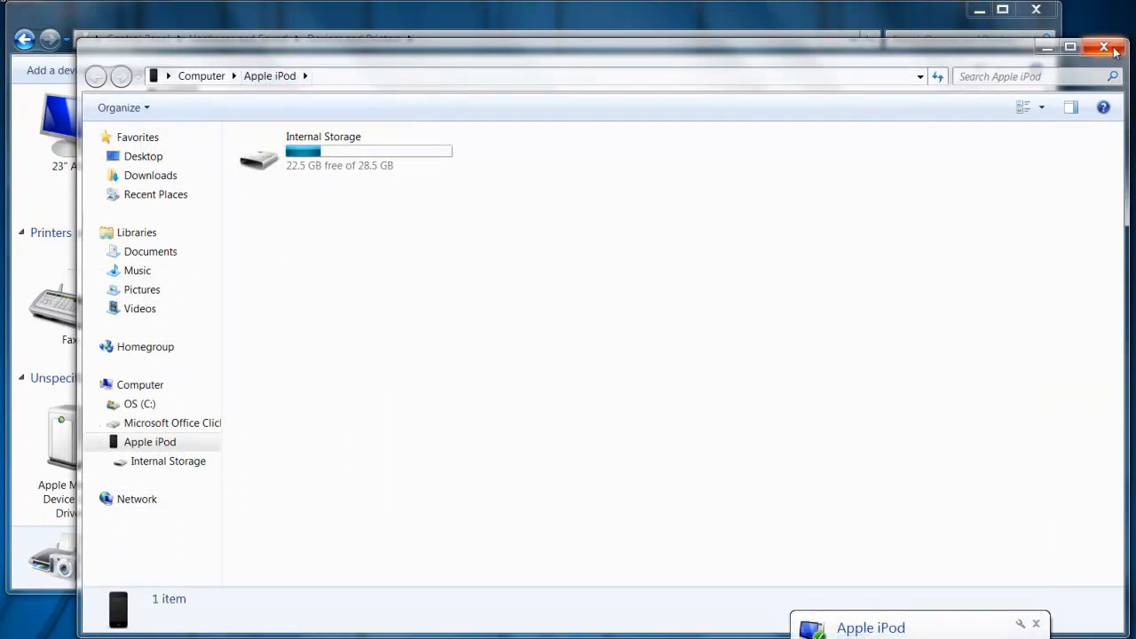
Step: Close the iPod storage window, deselect the devices, and close Devices and Printers
{"action": "left_click", "coordinate": [1104, 47]}
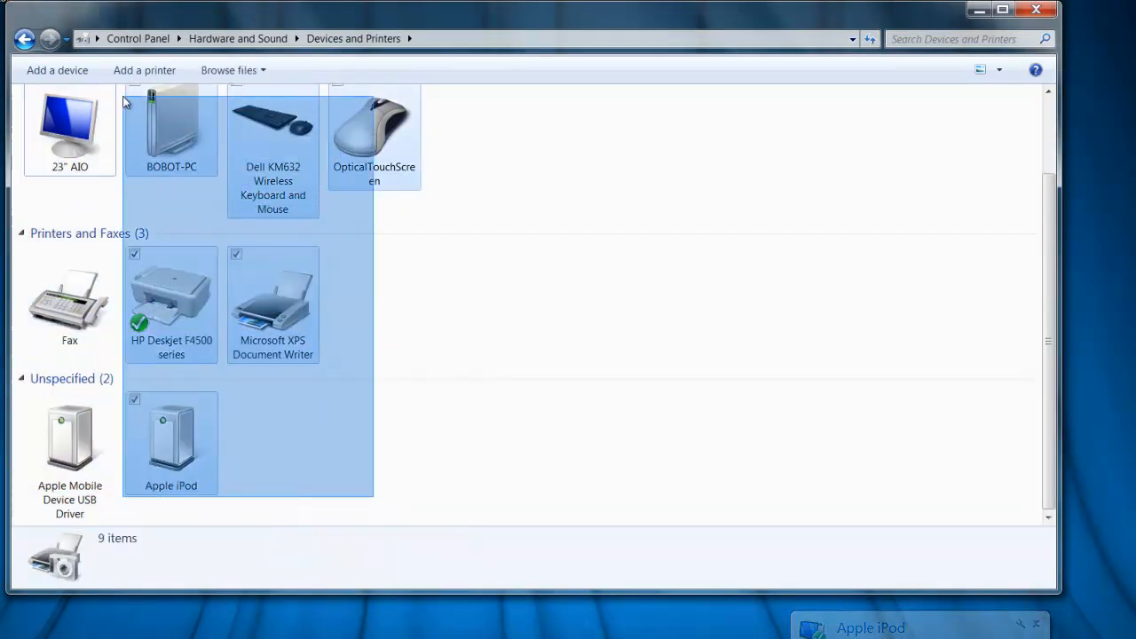
{"action": "left_click", "coordinate": [497, 508]}
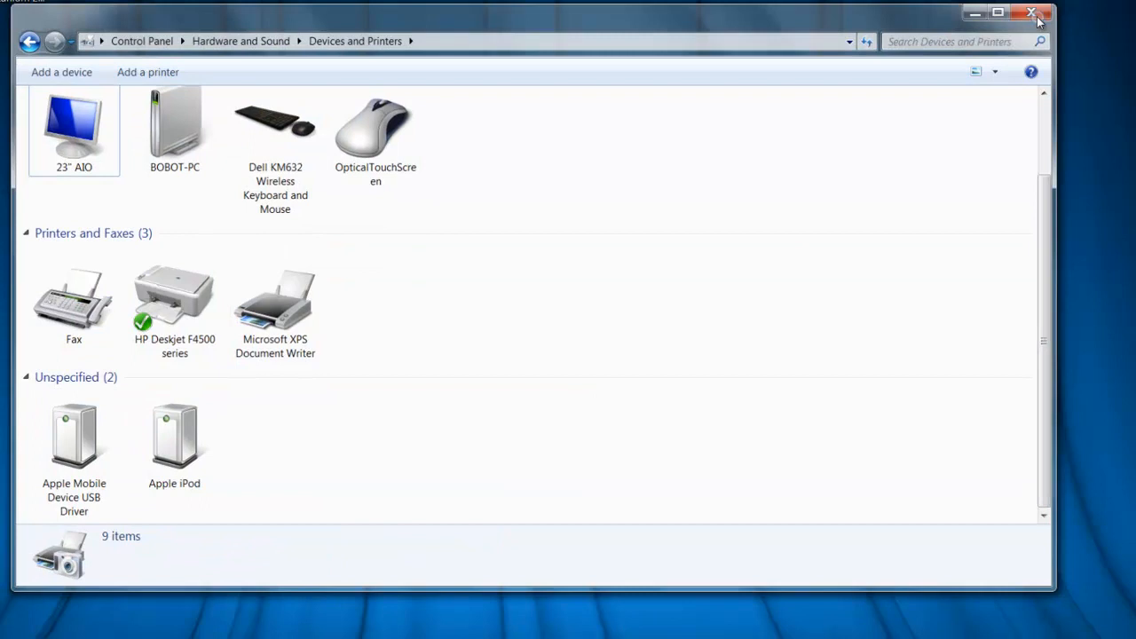
{"action": "left_click", "coordinate": [1032, 13]}
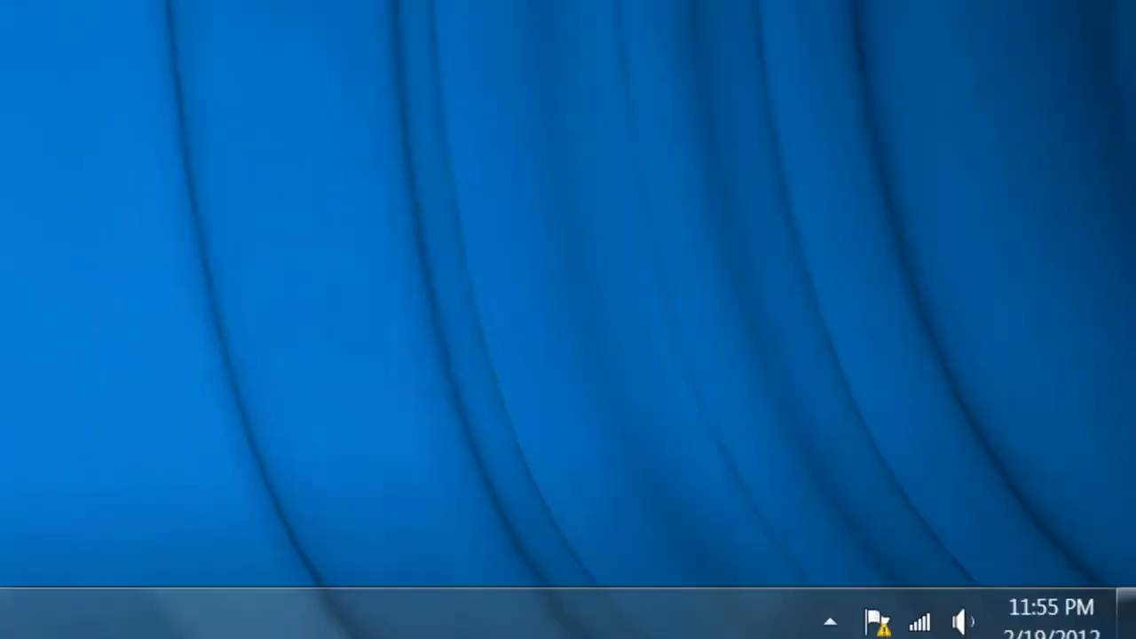